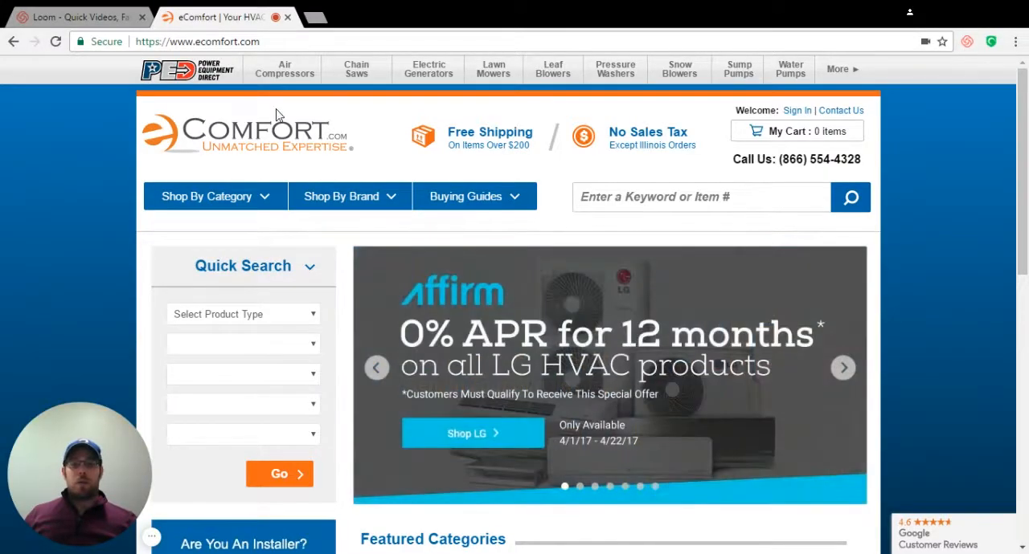
Scroll the home page to Featured Categories, showing mini splits, shower systems, central air and boilers.
scroll("down", 3)
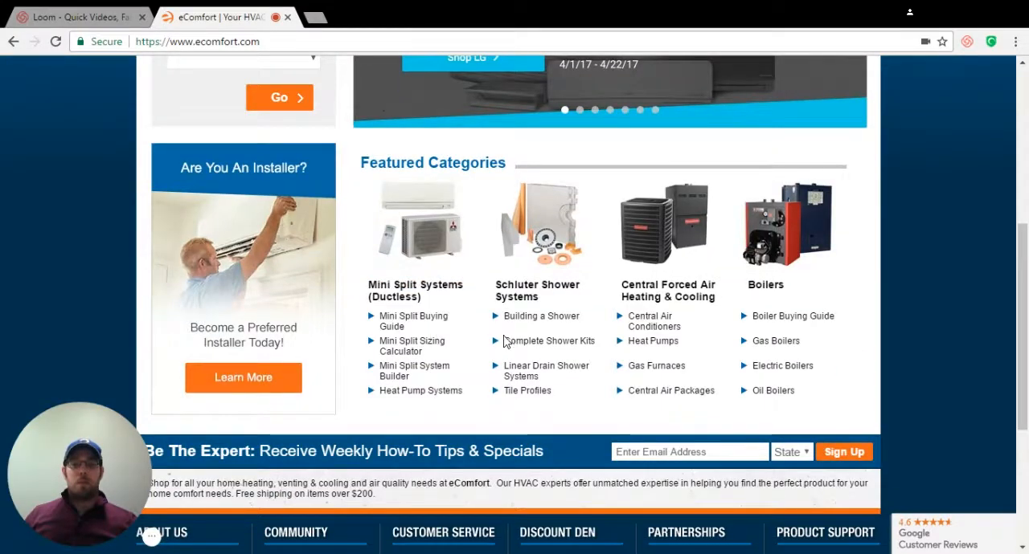
mouse_move(393, 376)
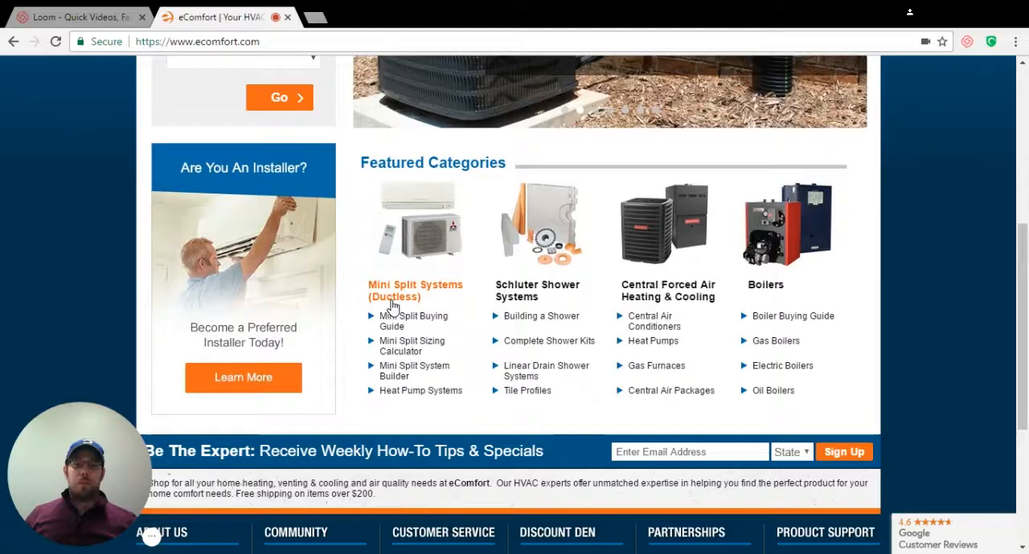
mouse_move(442, 376)
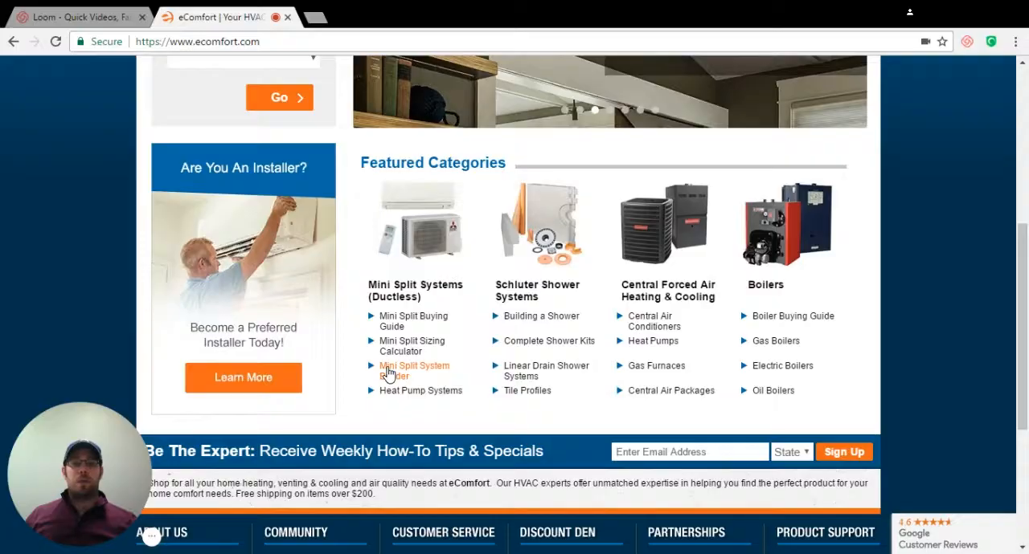
Open the Mini Split System Builder and scroll to its purpose step showing 4202 systems.
left_click(414, 370)
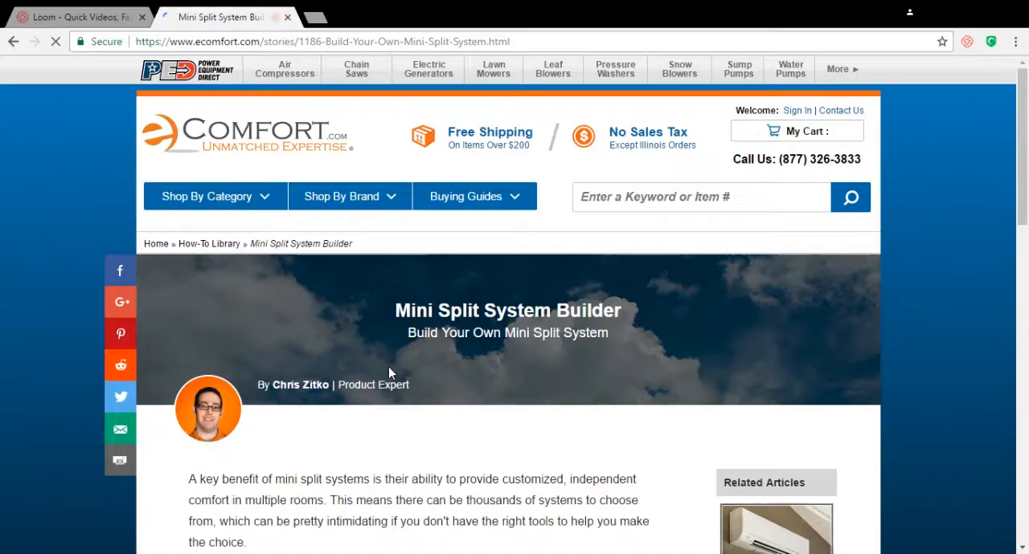
scroll("down", 3)
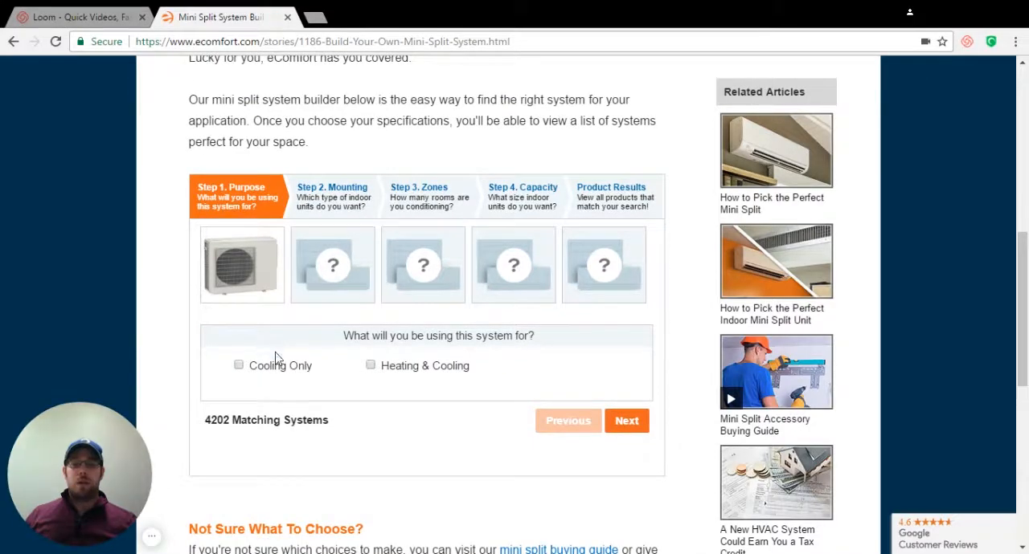
scroll("down", 3)
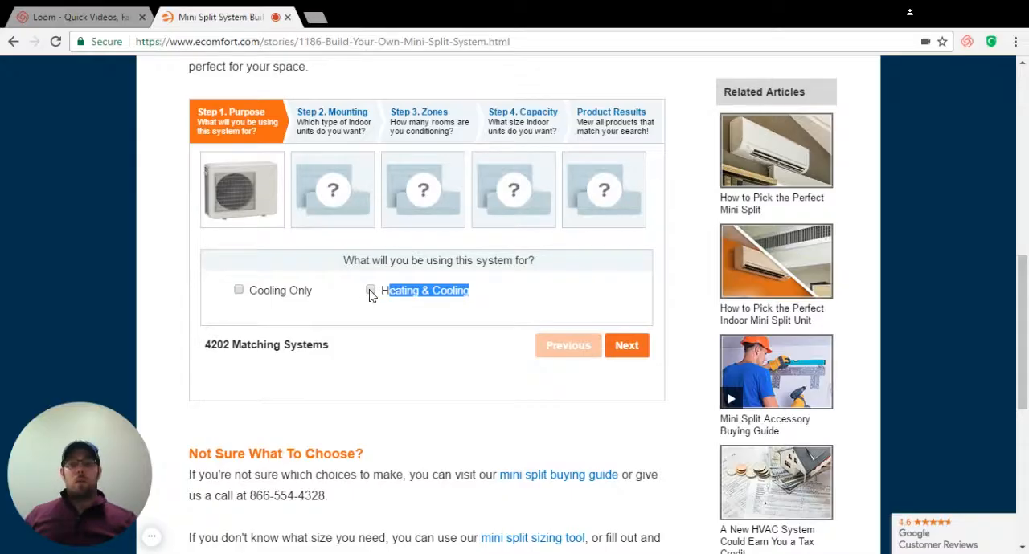
Choose Heating & Cooling and Wall Mounted units in the builder, reaching 2821 systems.
left_click(371, 290)
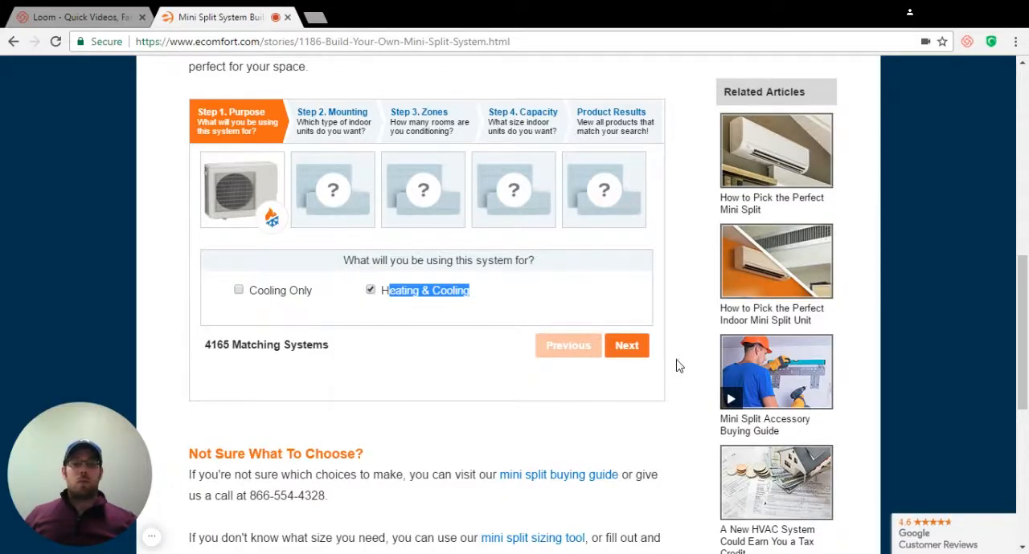
left_click(626, 345)
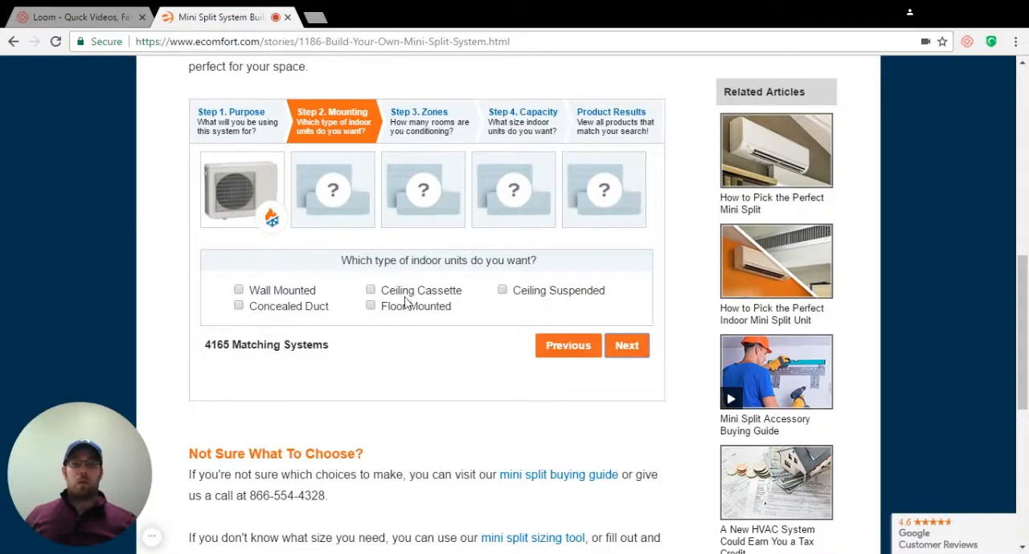
mouse_move(493, 320)
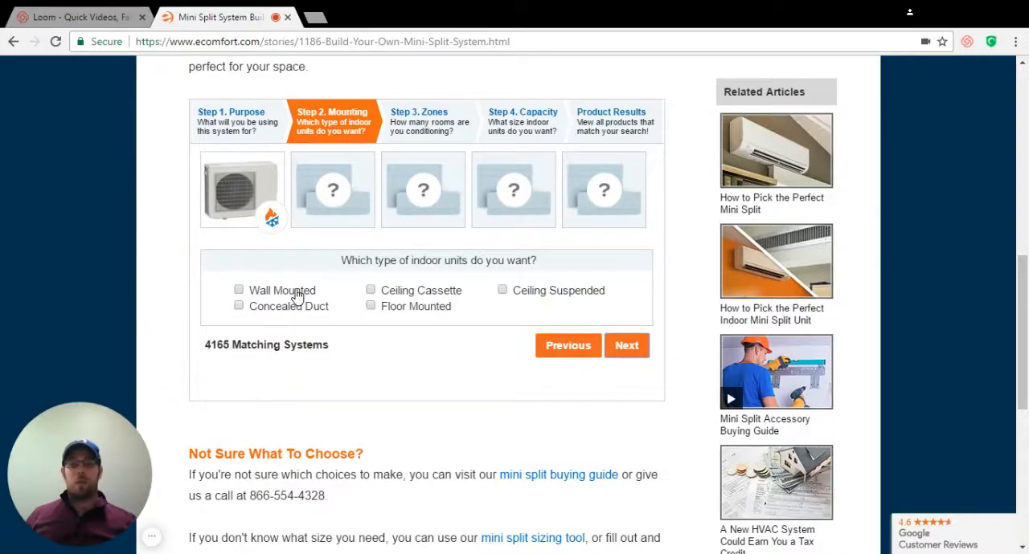
mouse_move(399, 295)
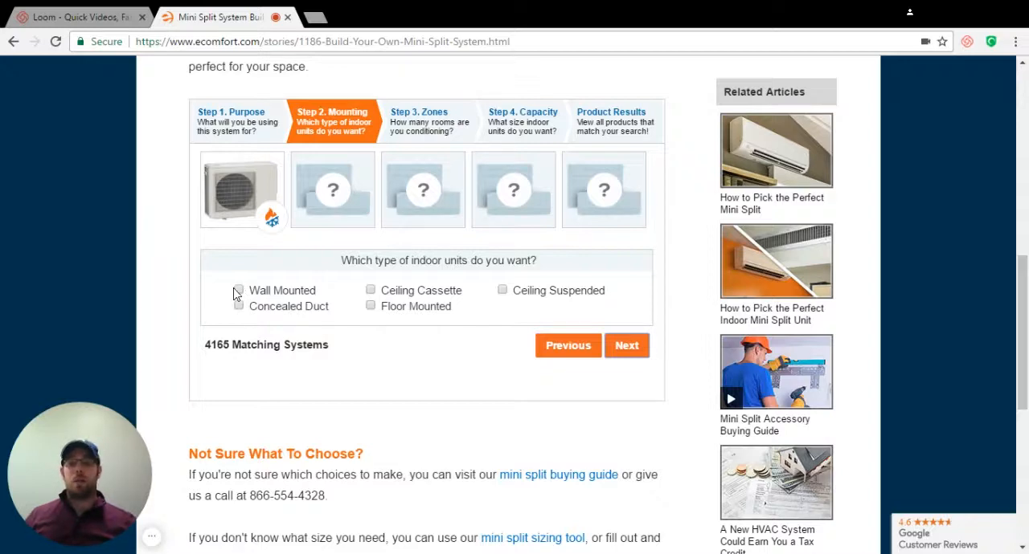
left_click(239, 290)
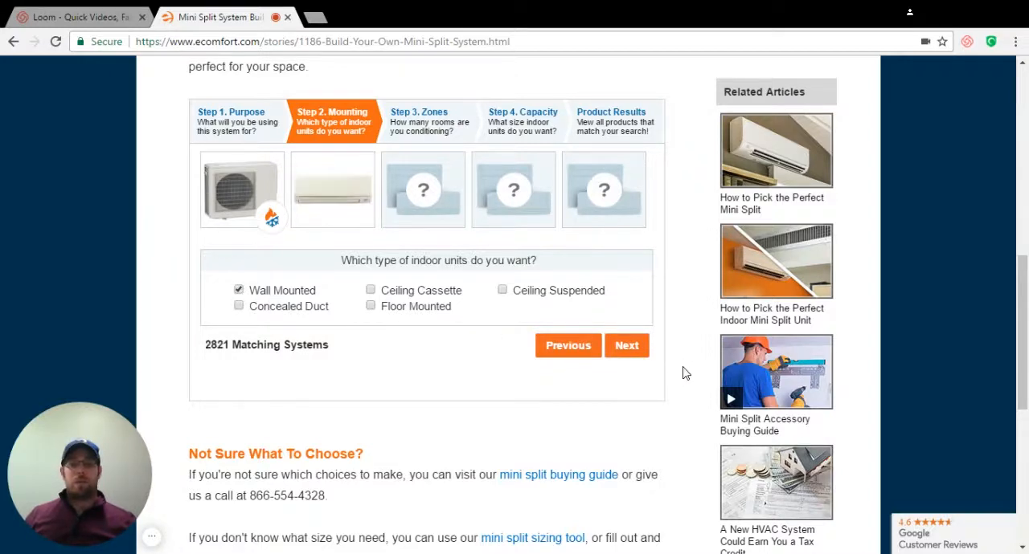
left_click(626, 345)
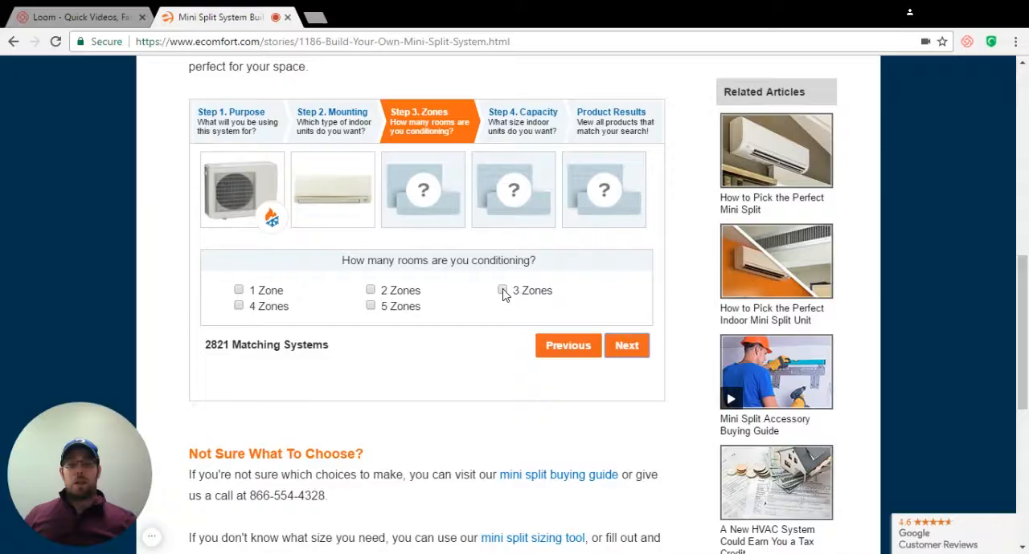
Pick 3 zones sized 6k, 6k and 9k and advance to the 9-system results step.
left_click(502, 290)
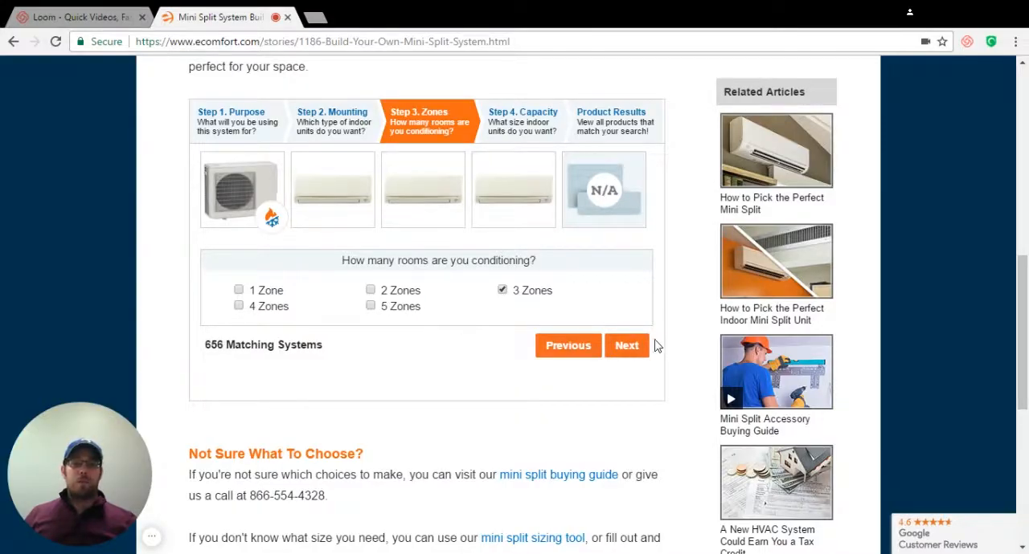
left_click(626, 346)
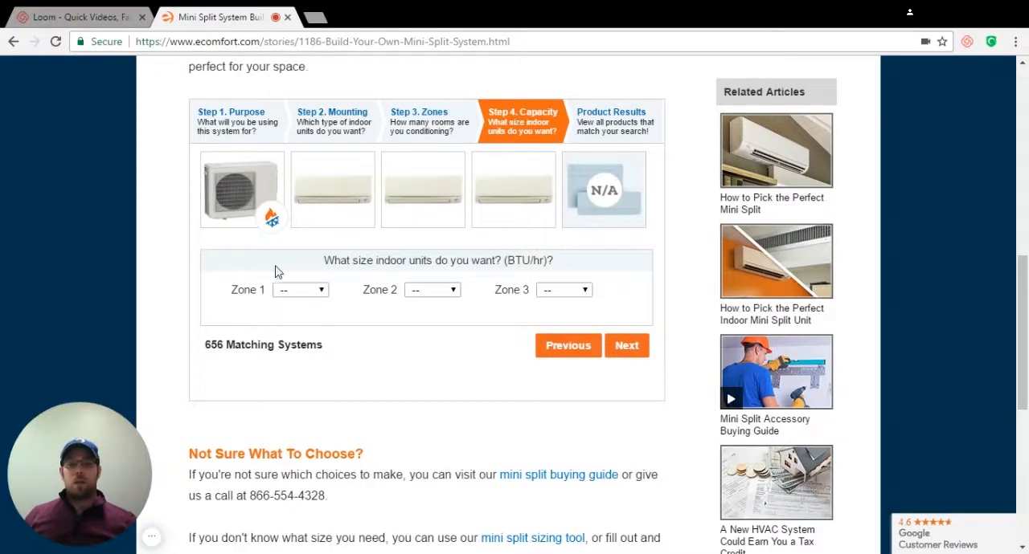
left_click(300, 289)
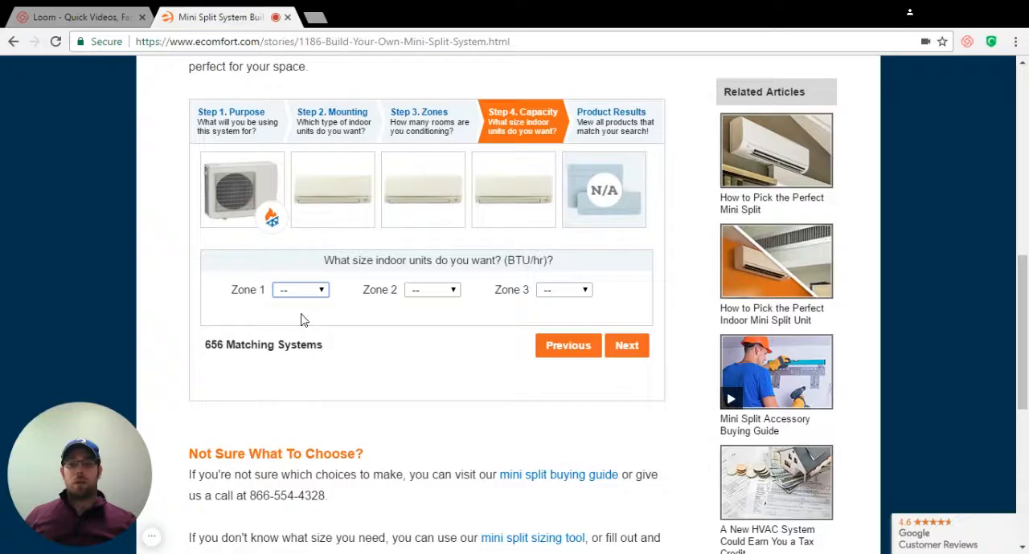
left_click(300, 289)
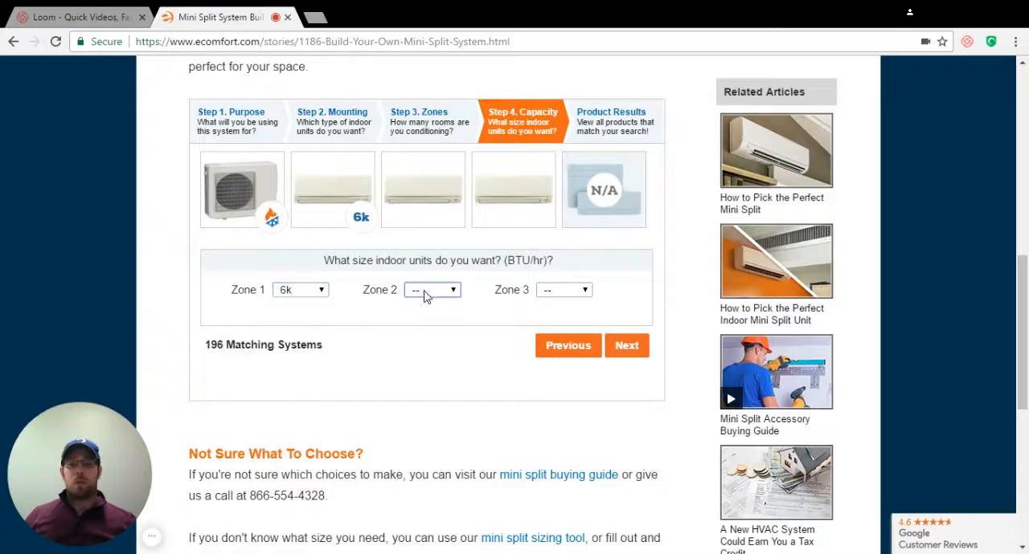
left_click(433, 289)
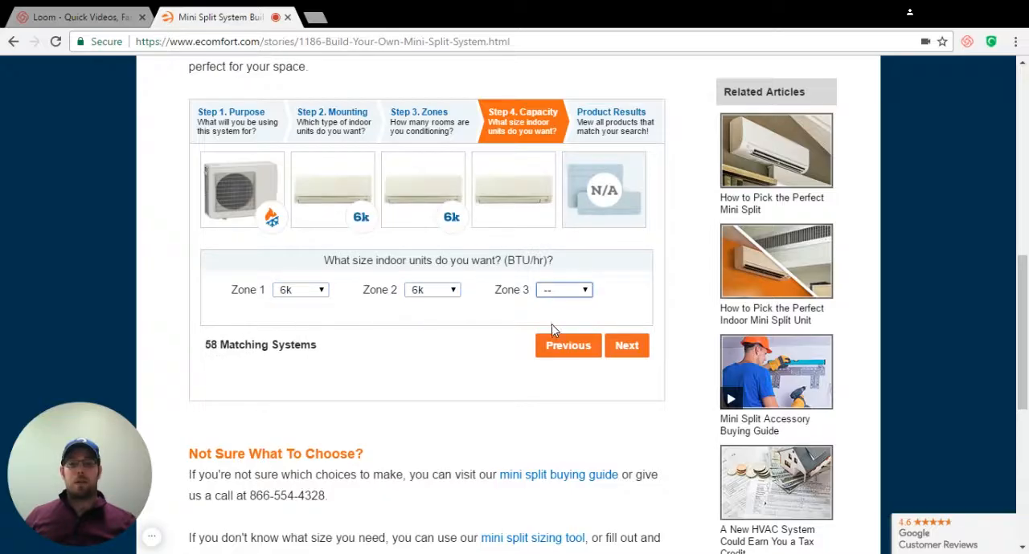
left_click(563, 290)
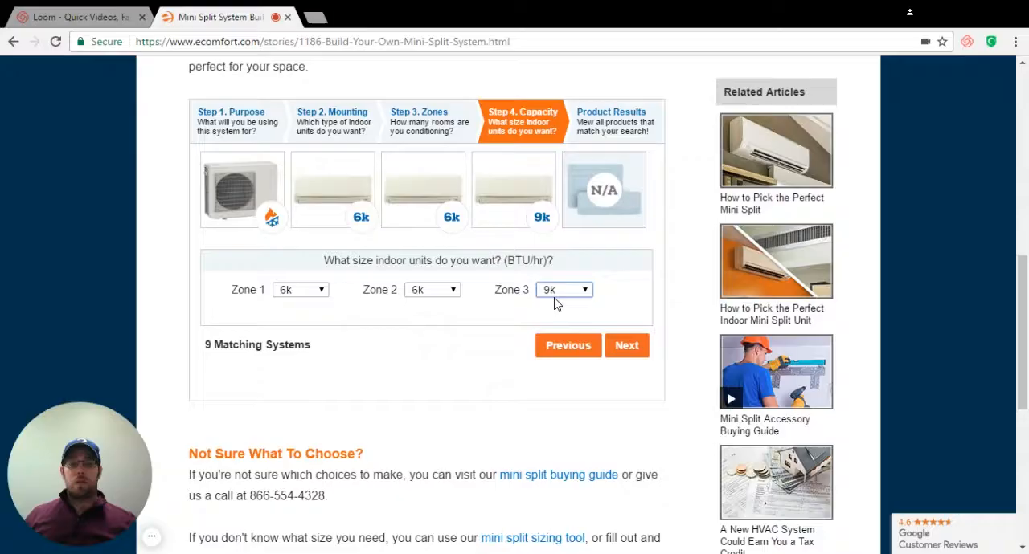
left_click(625, 346)
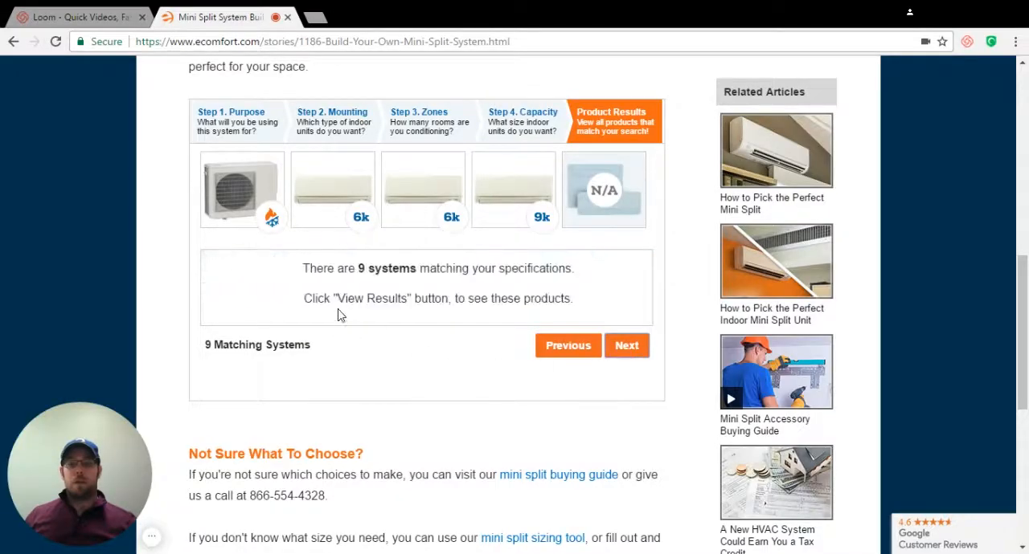
left_click(626, 345)
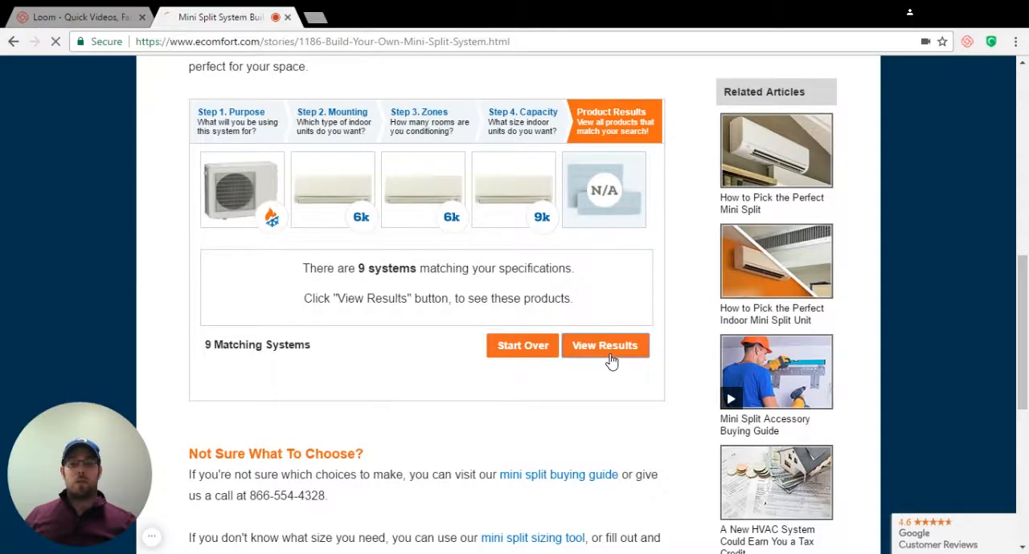
View the 9 matching 3-zone wall-mounted systems and scroll through the product list.
left_click(604, 346)
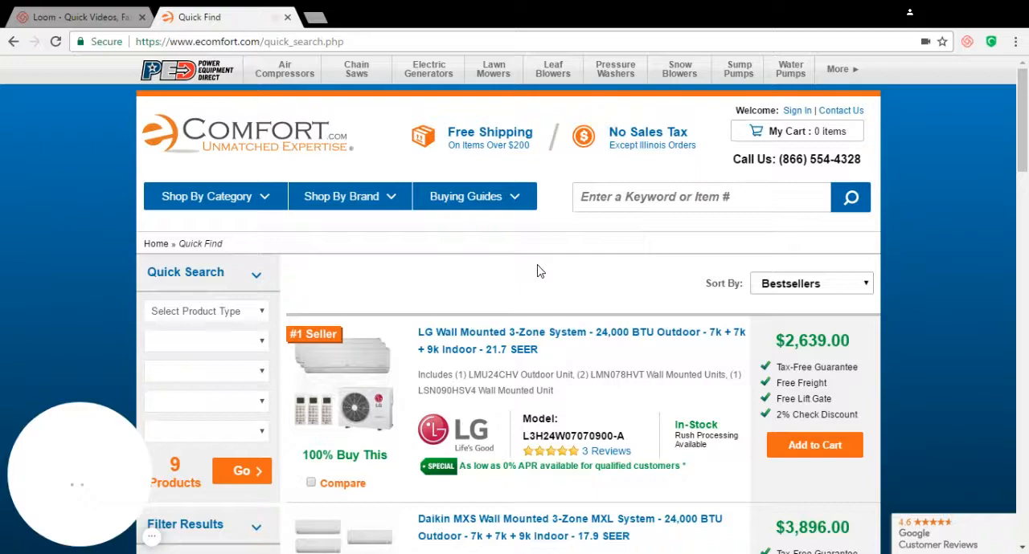
scroll("down", 3)
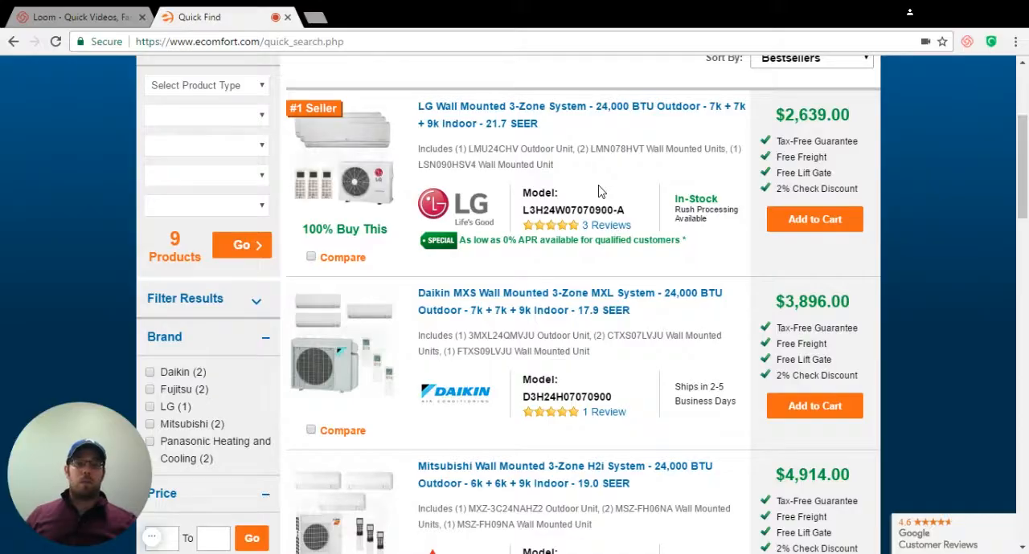
scroll("down", 3)
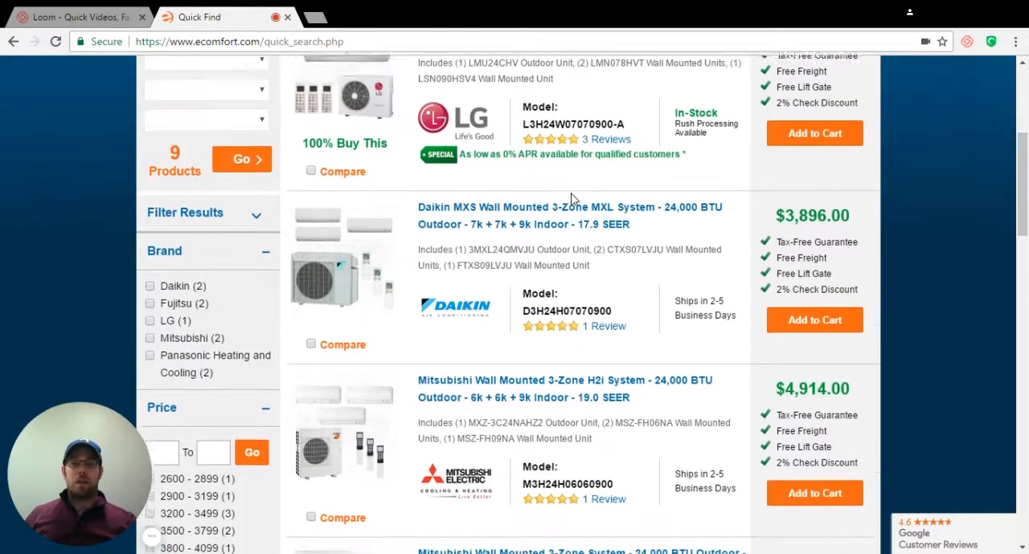
scroll("down", 3)
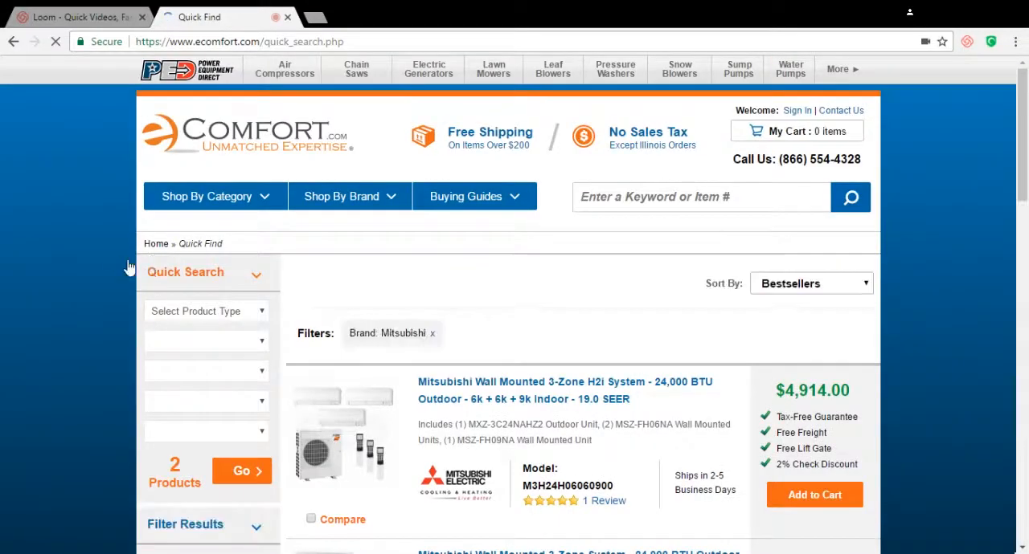
Add Daikin and LG to the Mitsubishi brand filter and review the 5 products.
scroll("down", 3)
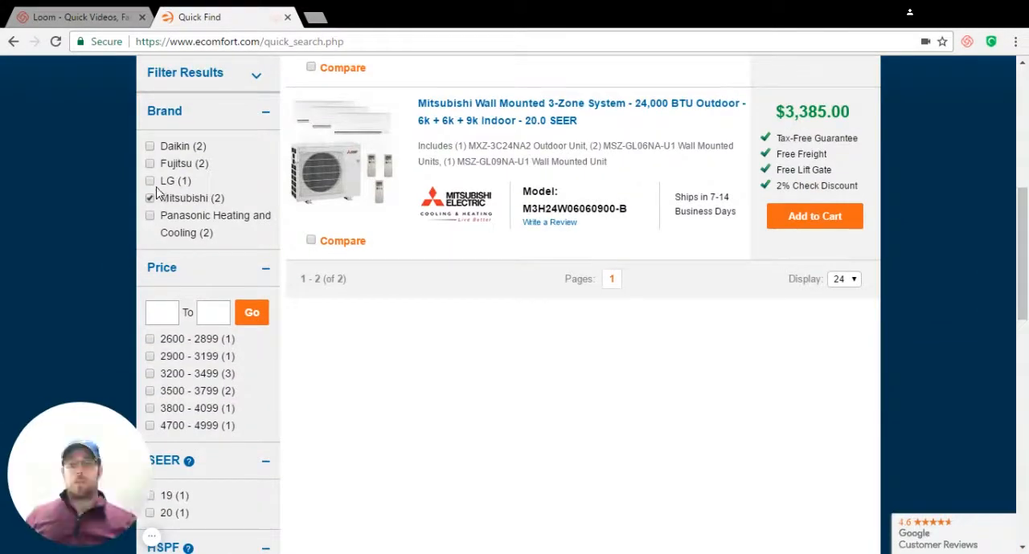
left_click(150, 181)
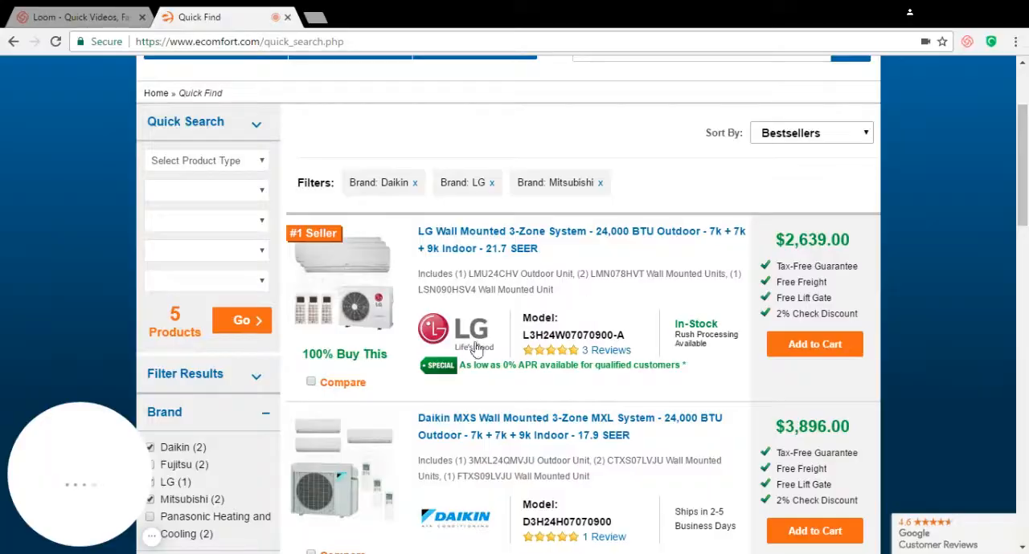
scroll("down", 3)
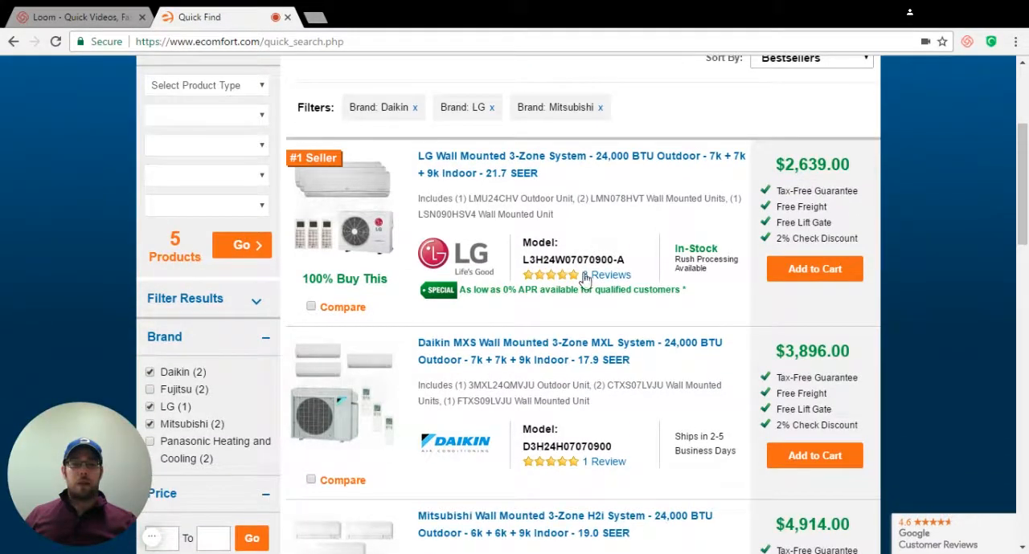
scroll("down", 3)
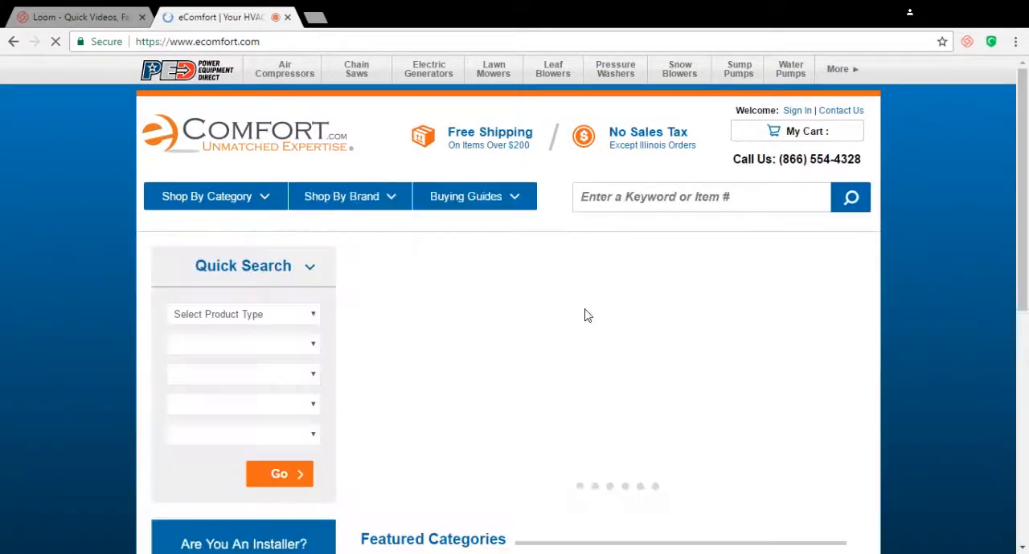
Scroll to Featured Categories and reopen the Mini Split System Builder page.
scroll("down", 3)
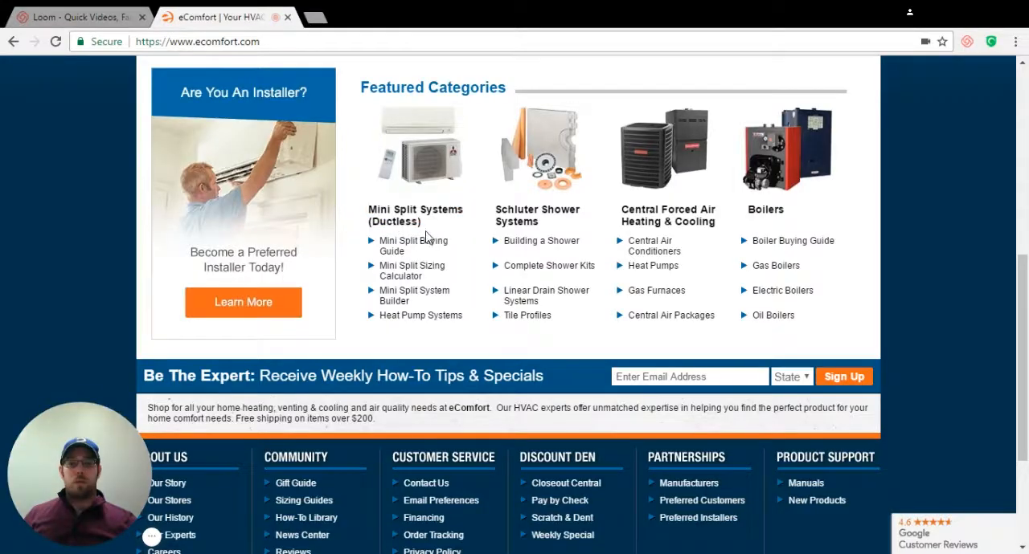
mouse_move(406, 257)
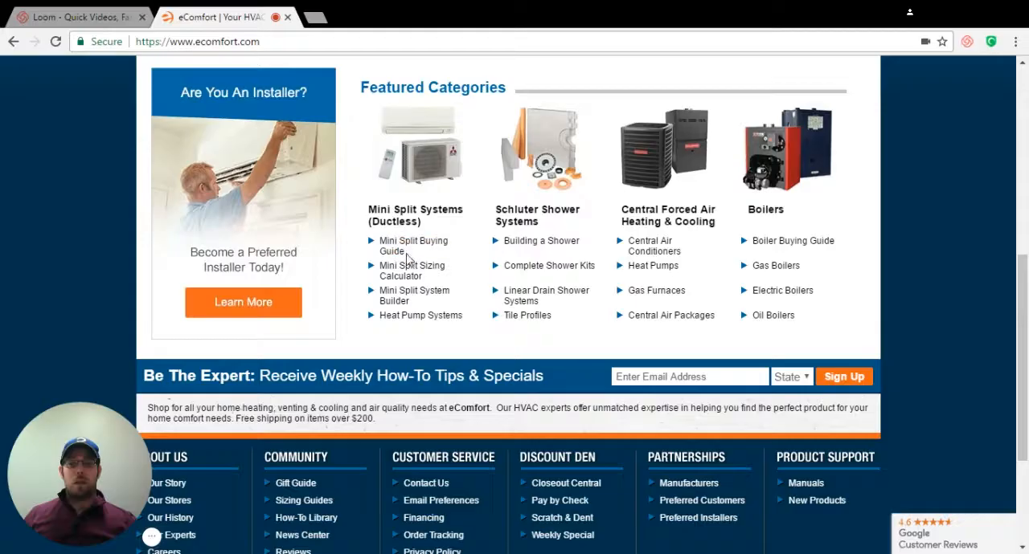
left_click(414, 295)
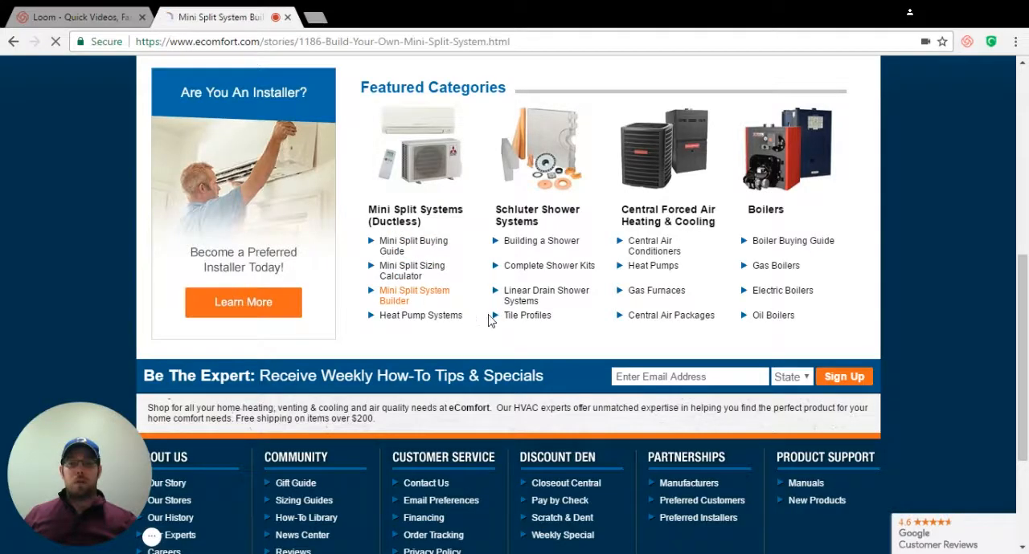